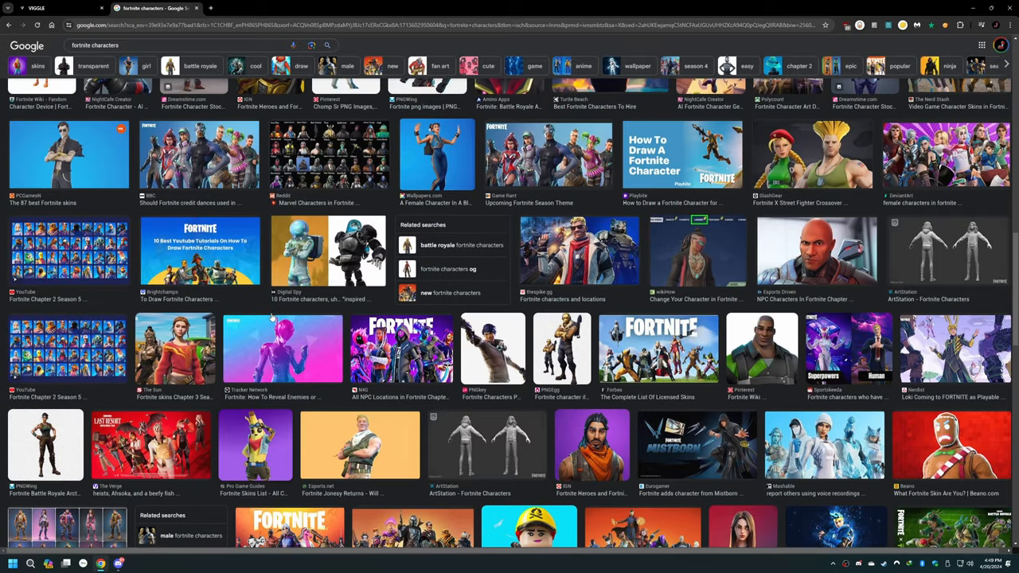
Preview the blue-outfit Fortnite character from the image results.
{"action": "left_click", "coordinate": [436, 153]}
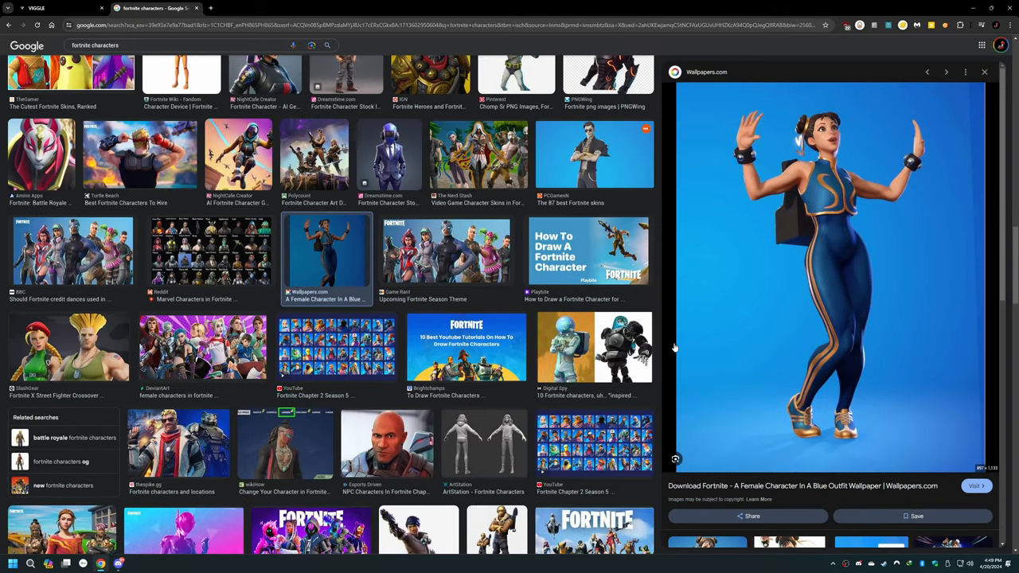
{"action": "scroll", "scroll_direction": "down", "scroll_amount": 3}
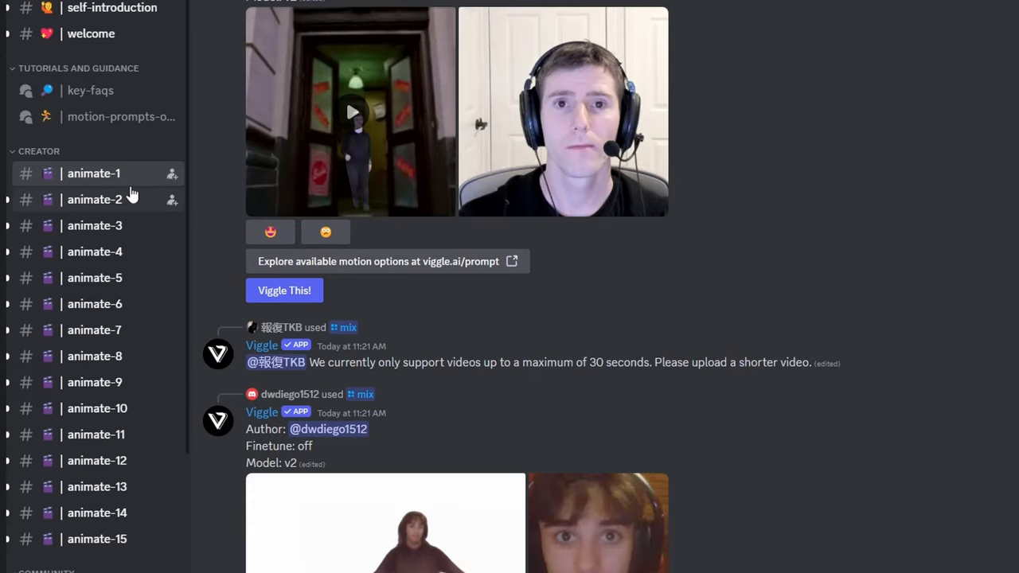
Send a Viggle /ideate request: clown crawling on the ground, green background, finetune On.
{"action": "type", "text": "/"}
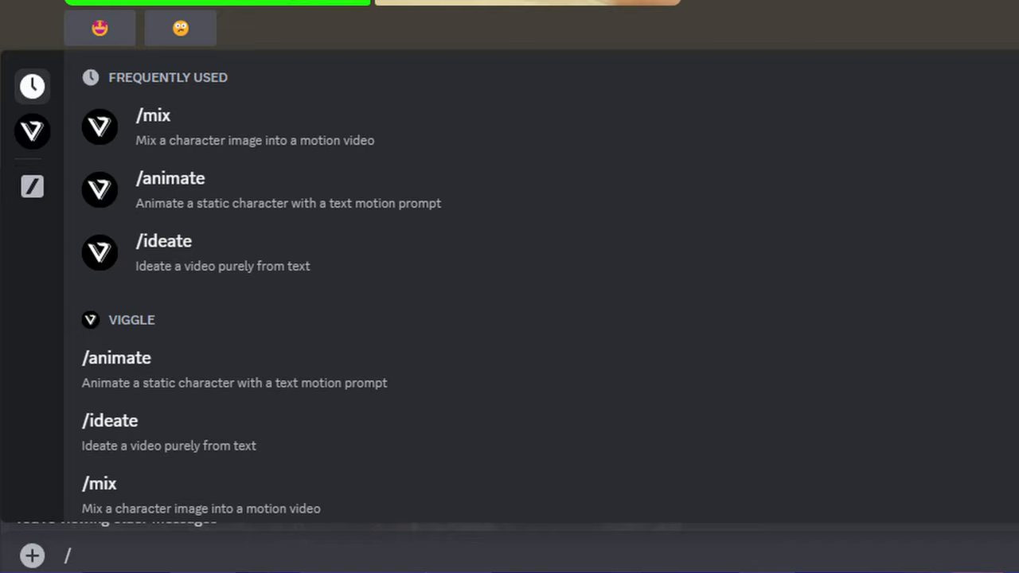
{"action": "left_click", "coordinate": [153, 127]}
{"action": "type", "text": "a clown"}
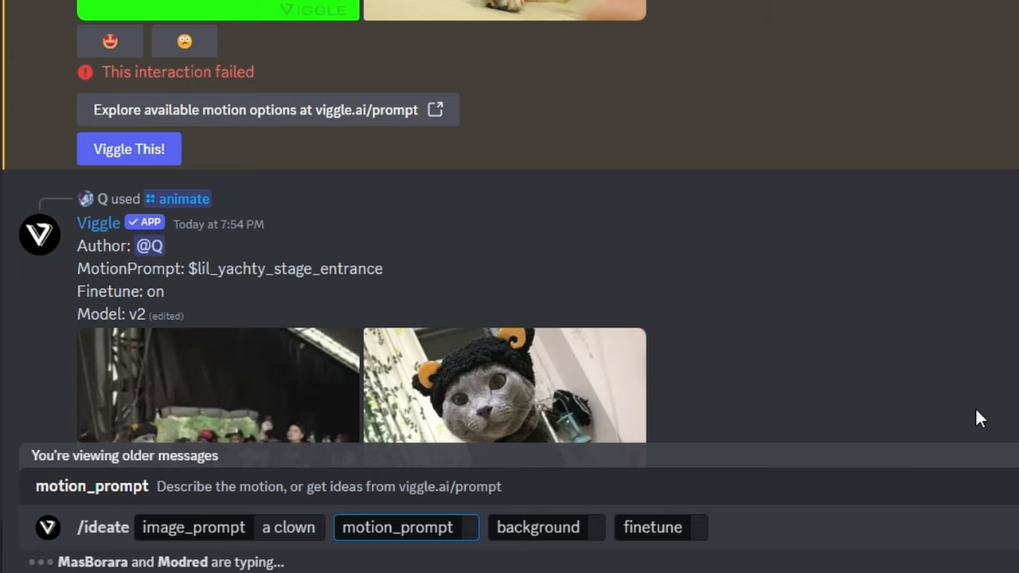
{"action": "type", "text": "crawling on the ground"}
{"action": "left_click", "coordinate": [546, 527]}
{"action": "type", "text": "Green"}
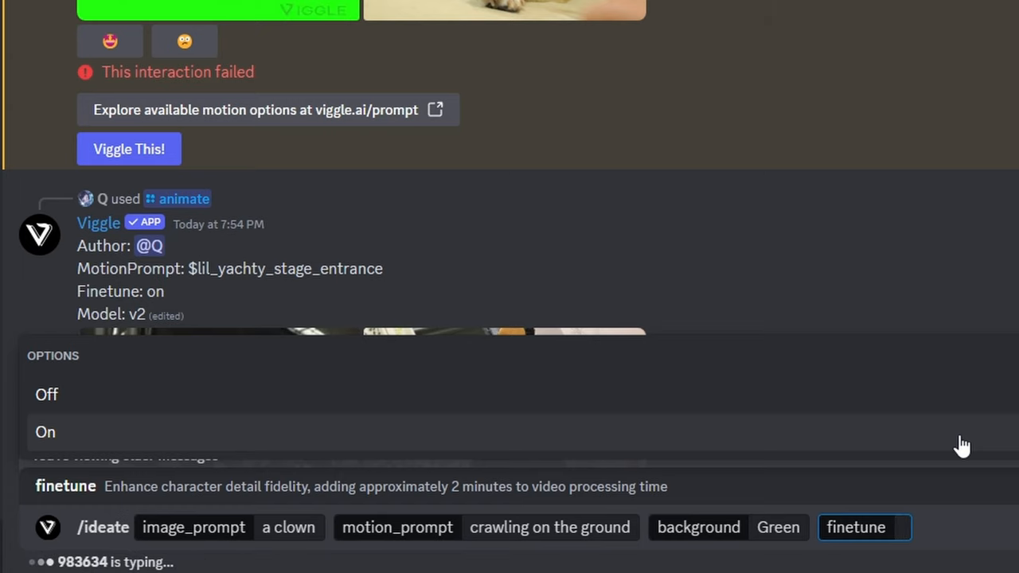
{"action": "left_click", "coordinate": [44, 431]}
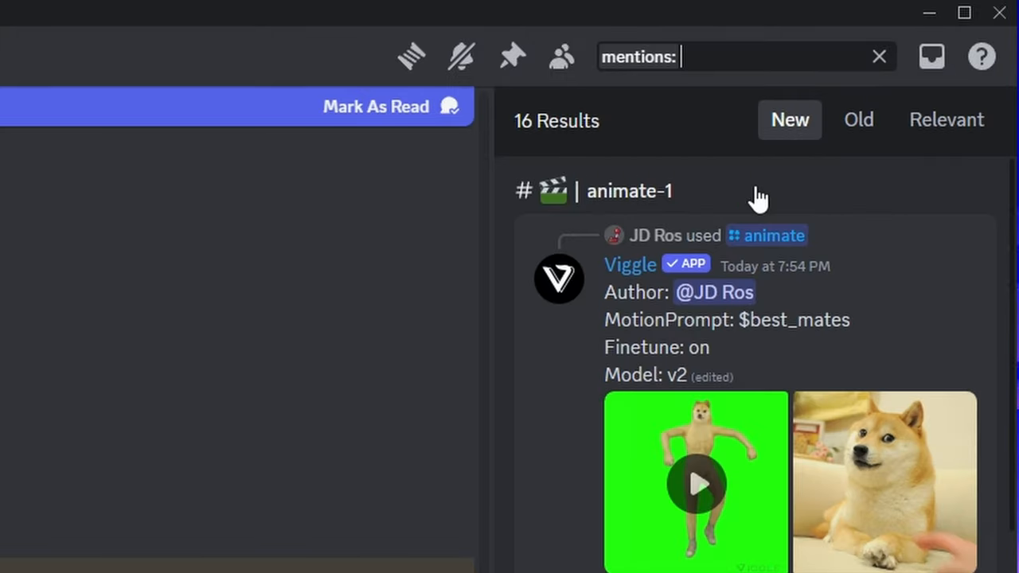
Search mentions for 'jdro' and jump to the generated clown video message.
{"action": "type", "text": "jdros"}
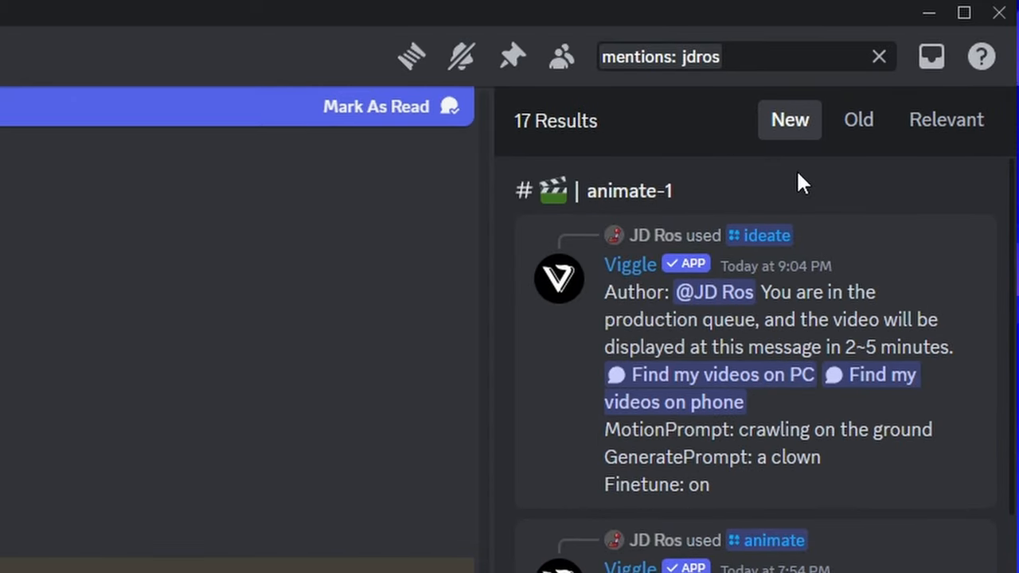
{"action": "mouse_move", "coordinate": [858, 120]}
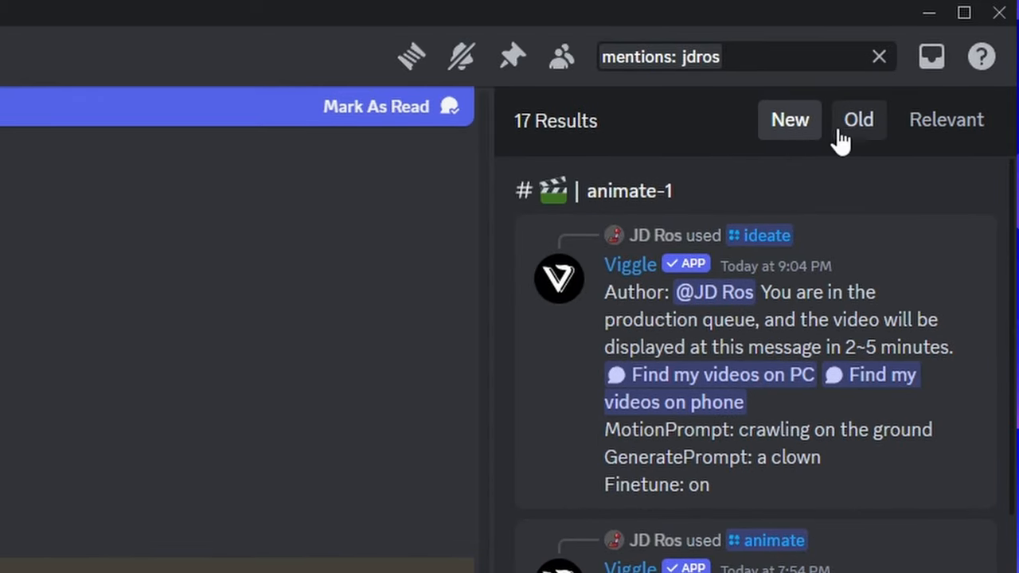
{"action": "left_click", "coordinate": [789, 120]}
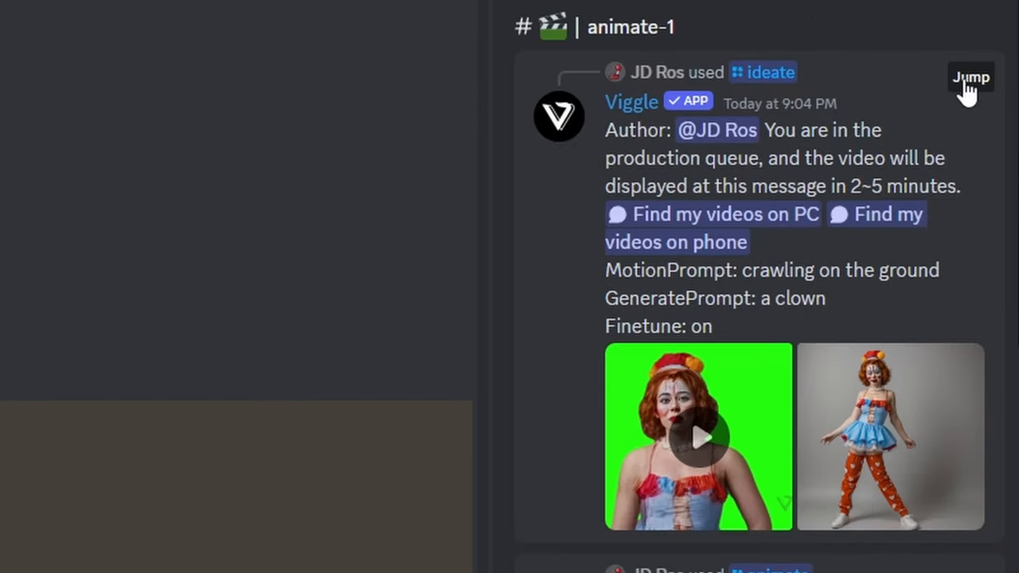
{"action": "left_click", "coordinate": [890, 437]}
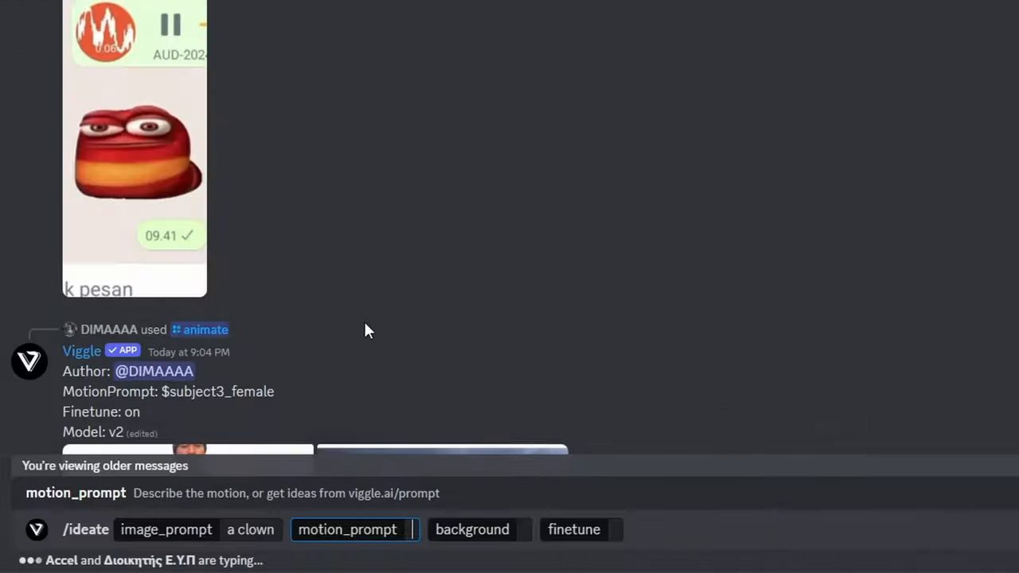
Enter the $boggie_down motion prompt and start a Viggle /animate command.
{"action": "type", "text": "$boggie_down"}
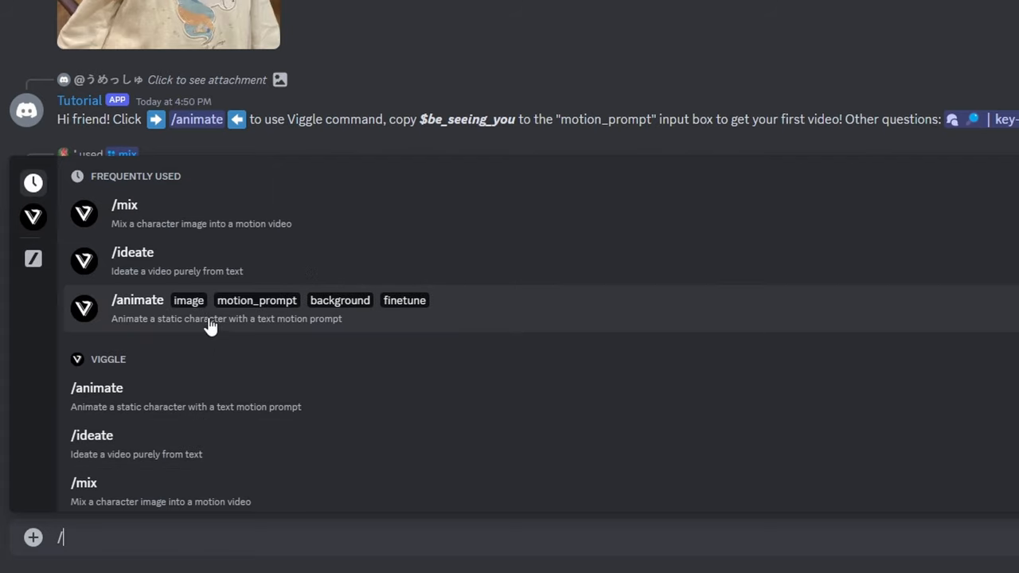
{"action": "left_click", "coordinate": [137, 308]}
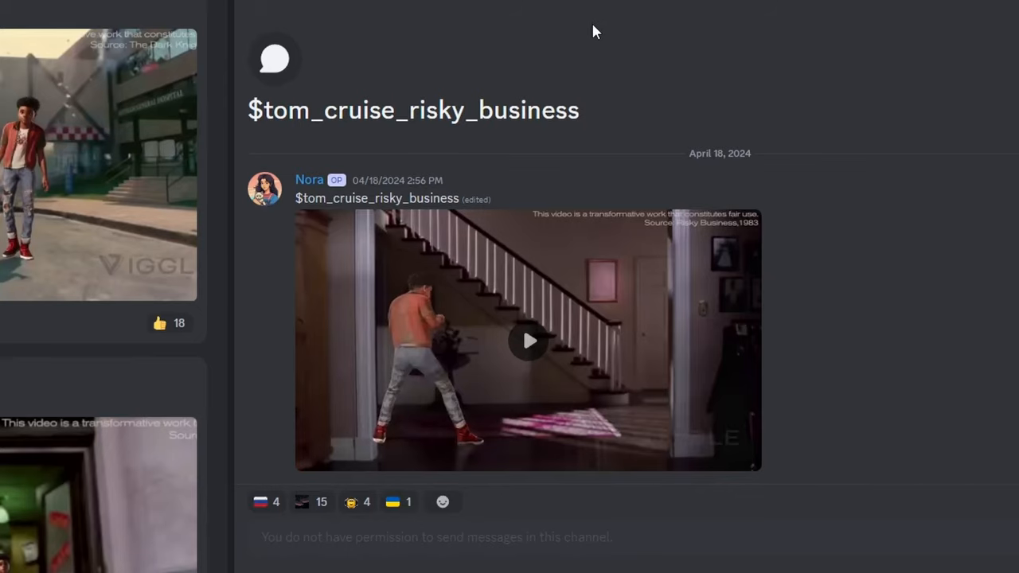
{"action": "mouse_move", "coordinate": [546, 303]}
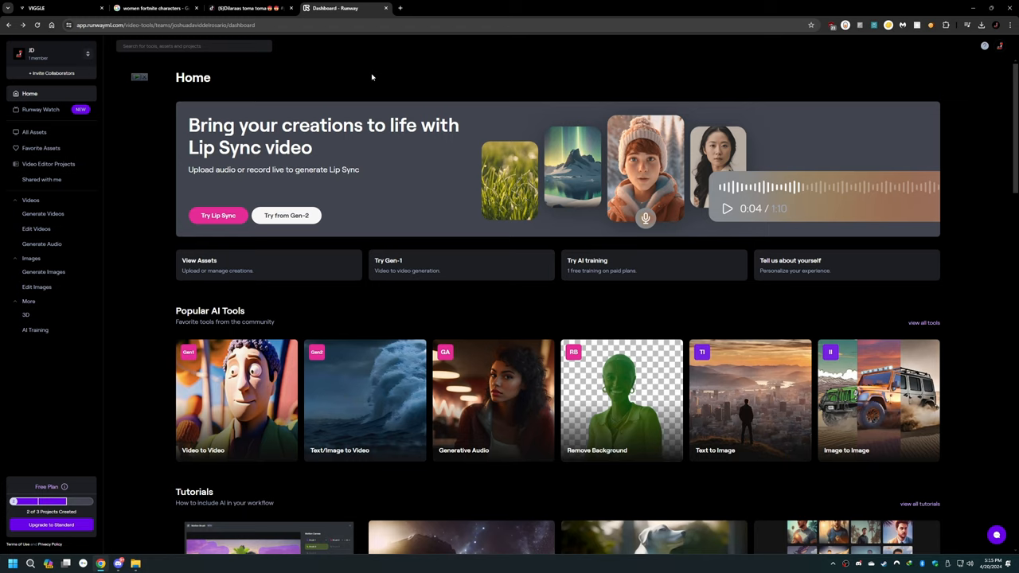
{"action": "mouse_move", "coordinate": [102, 140]}
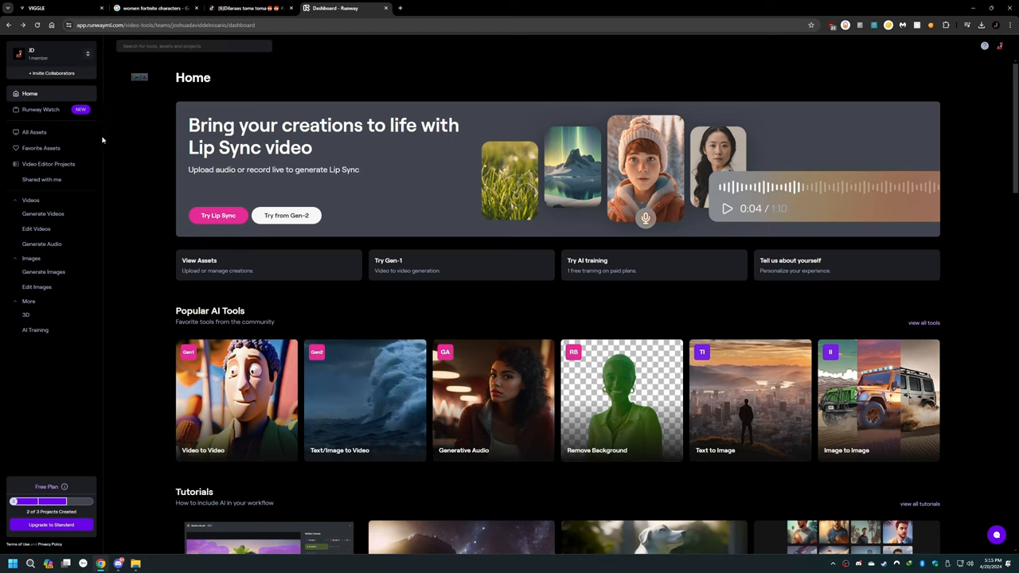
Create a new Inpainting project from the Video Editor Projects page.
{"action": "left_click", "coordinate": [47, 164]}
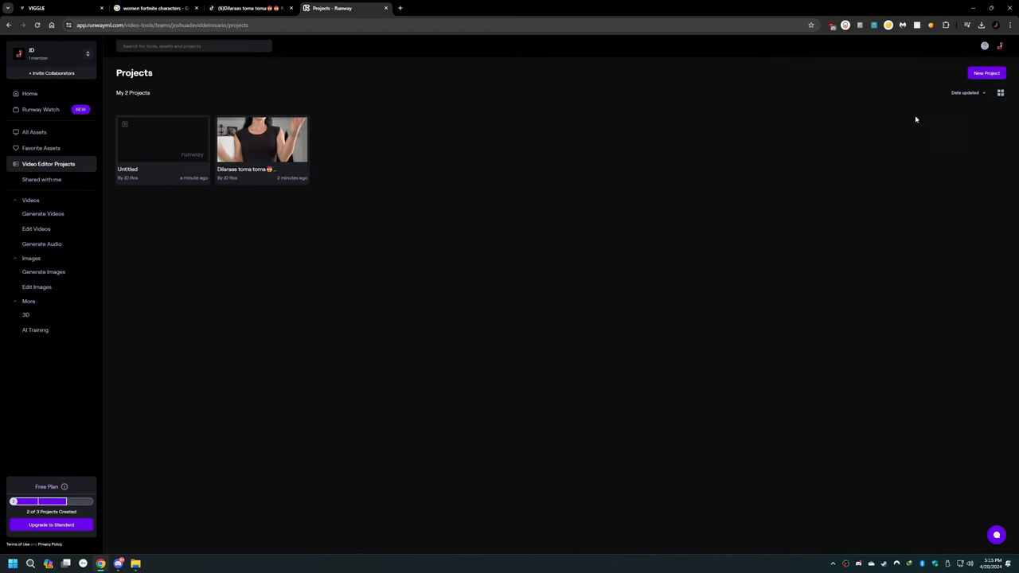
{"action": "left_click", "coordinate": [986, 73]}
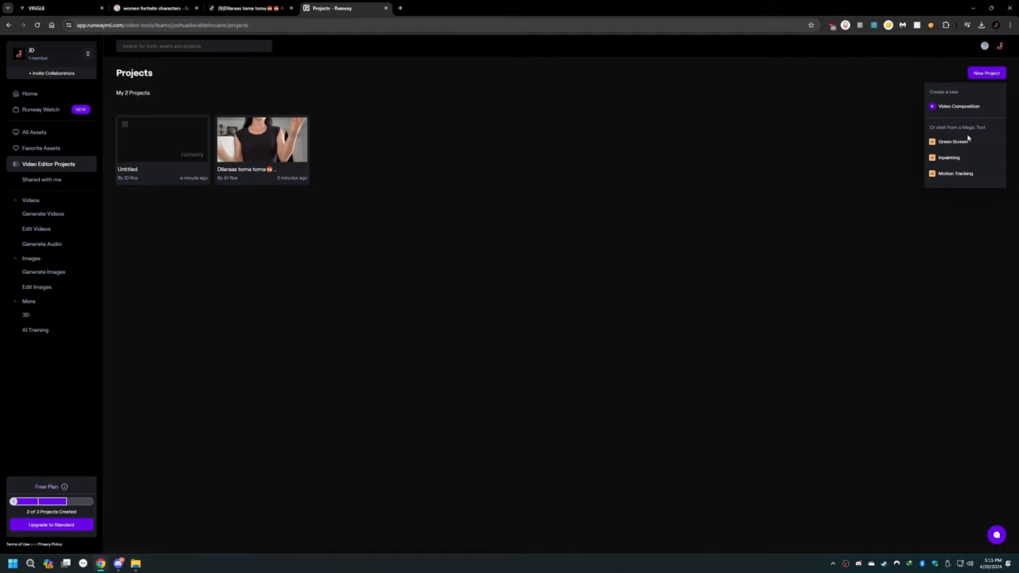
{"action": "left_click", "coordinate": [949, 157]}
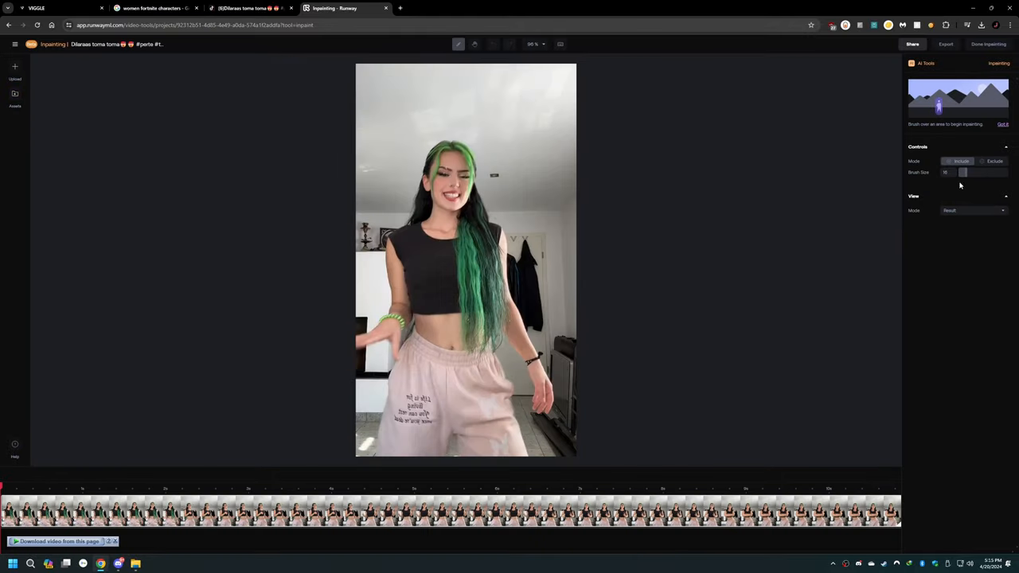
Paint an inpainting mask over the green-haired dancer in the clip.
{"action": "left_click_drag", "start_coordinate": [963, 172], "coordinate": [1000, 172]}
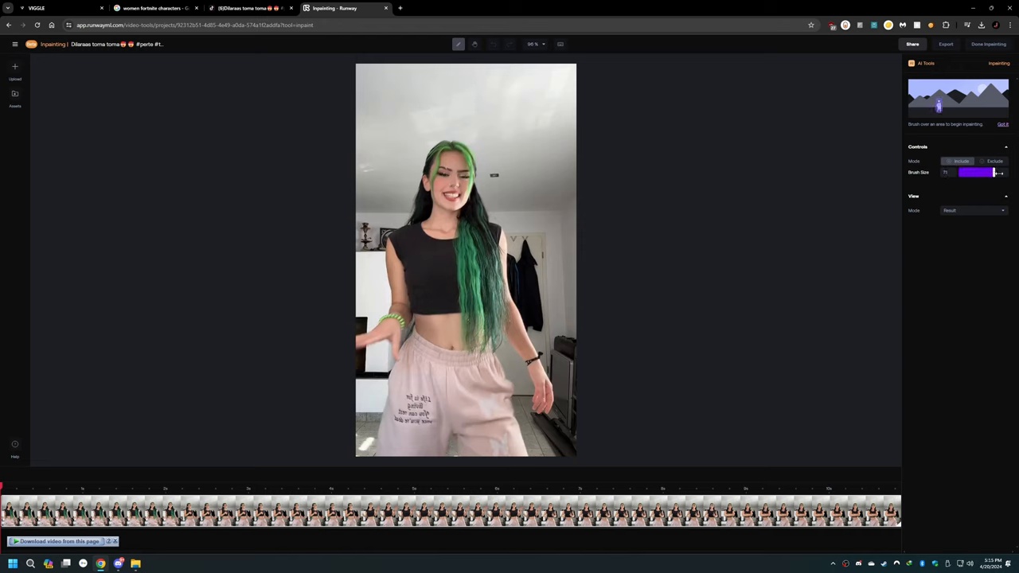
{"action": "left_click_drag", "start_coordinate": [454, 143], "coordinate": [398, 295]}
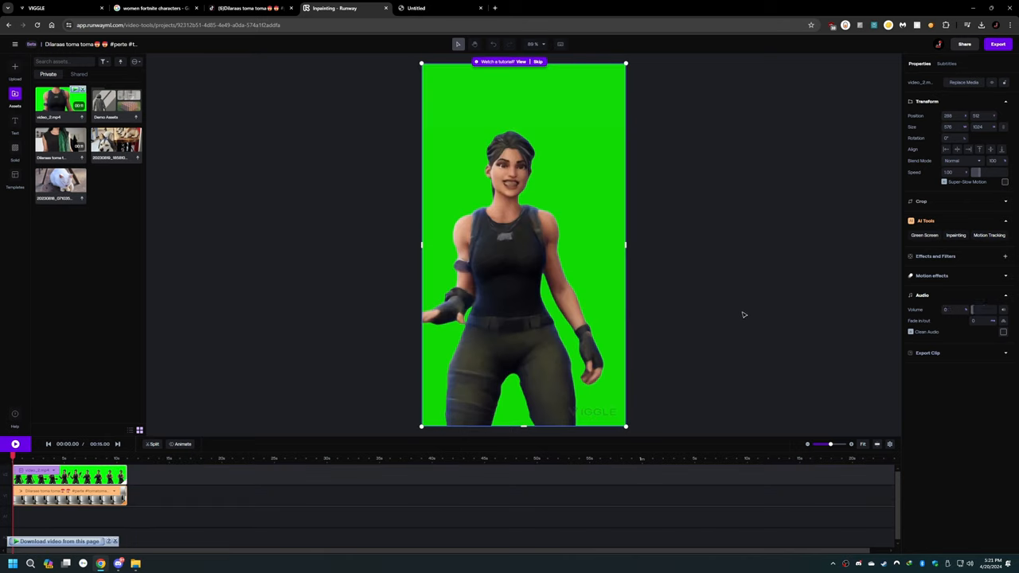
{"action": "mouse_move", "coordinate": [915, 230]}
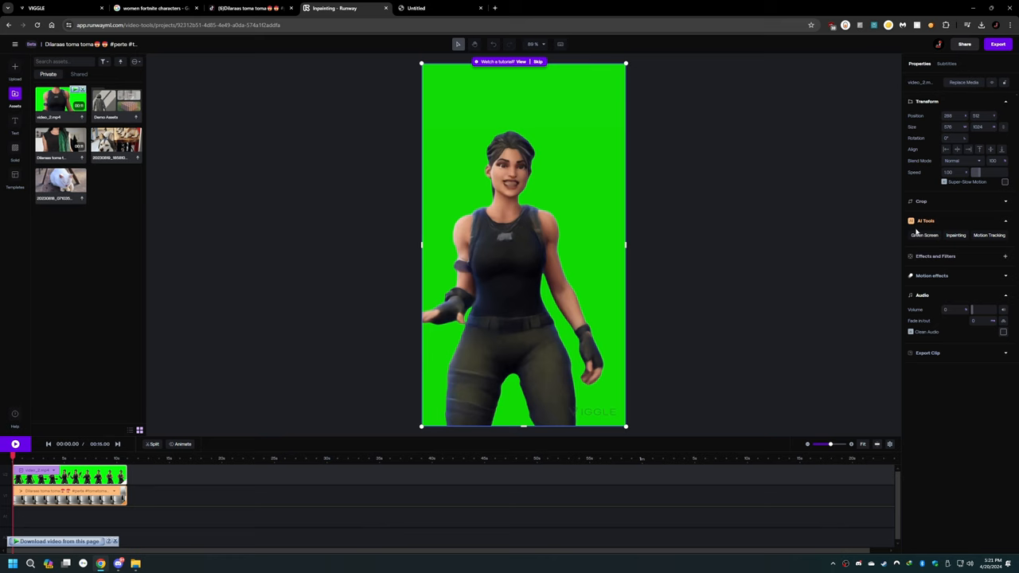
Key out the character's green background with Green Screen, checking Alpha Matte and Preview views.
{"action": "left_click", "coordinate": [923, 235]}
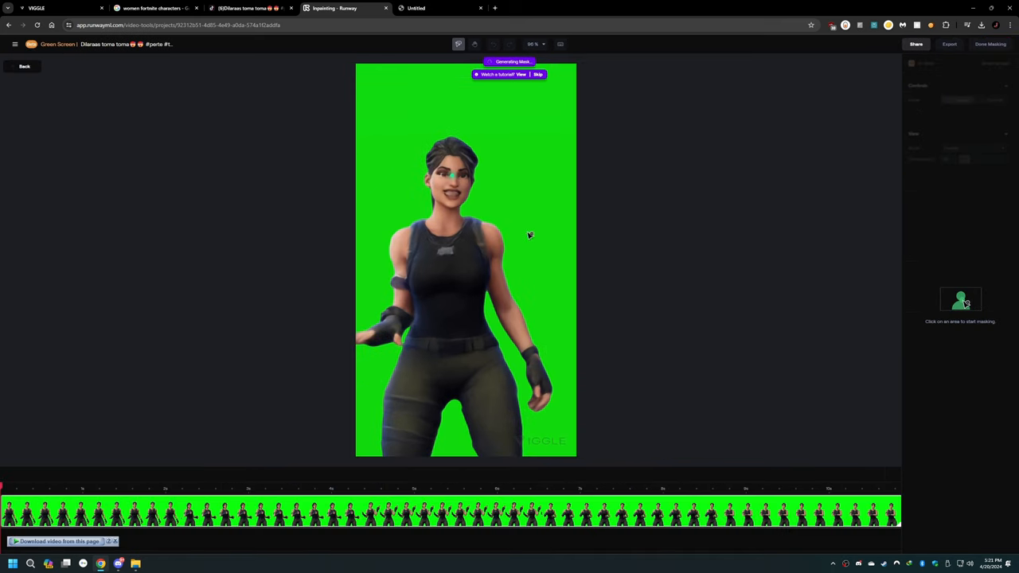
{"action": "left_click", "coordinate": [972, 158]}
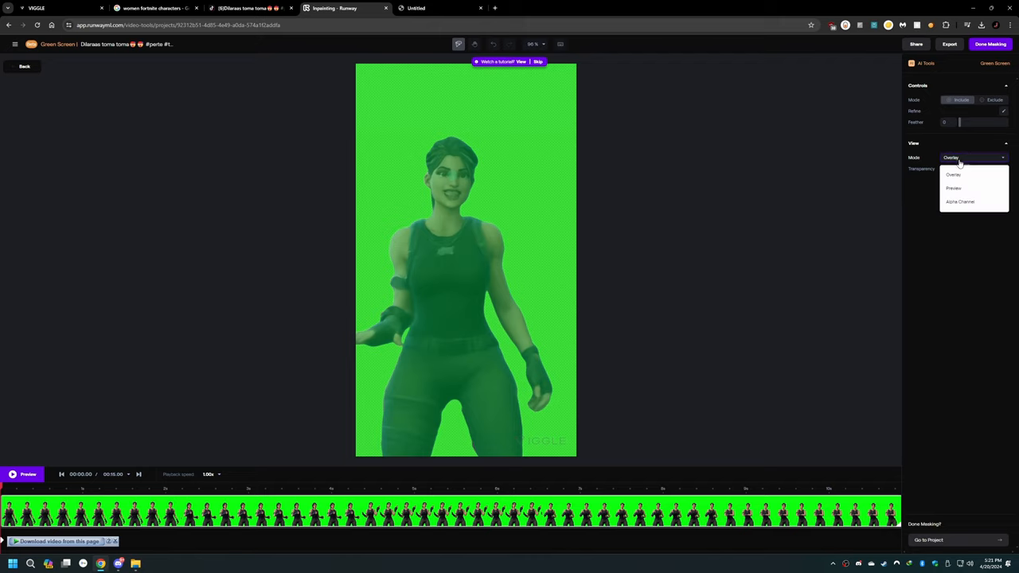
{"action": "left_click", "coordinate": [960, 201]}
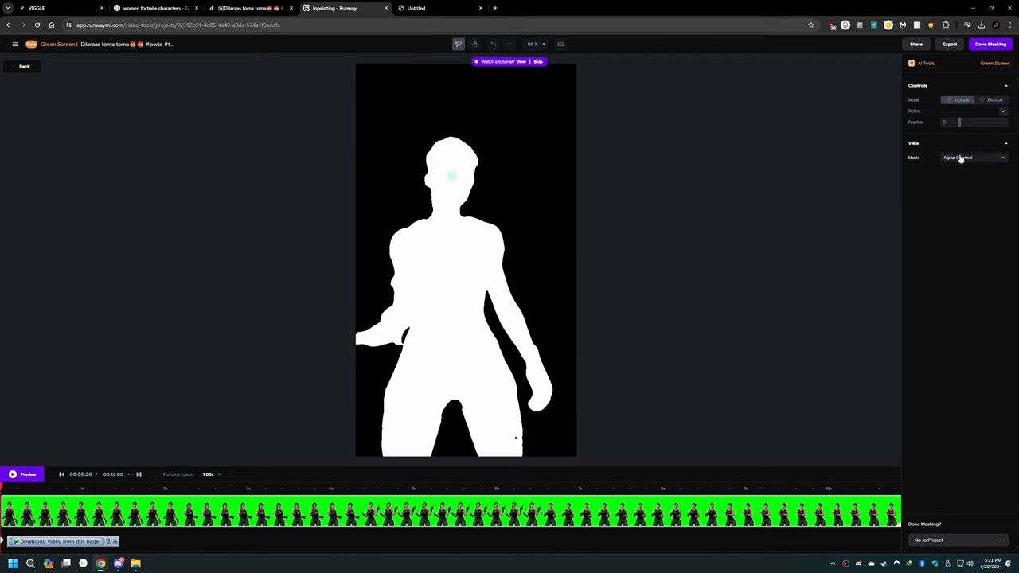
{"action": "left_click", "coordinate": [972, 157]}
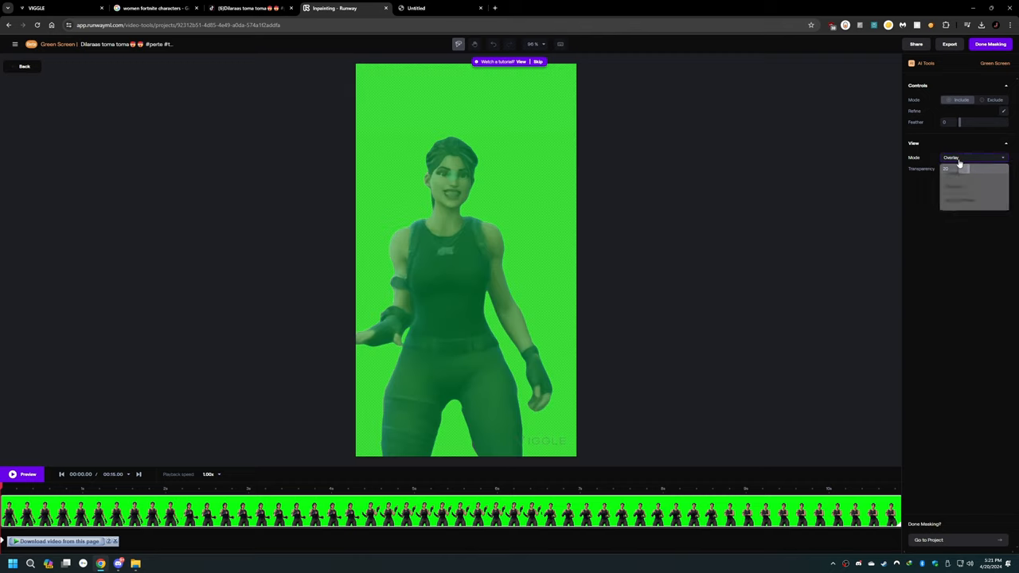
{"action": "left_click", "coordinate": [958, 185]}
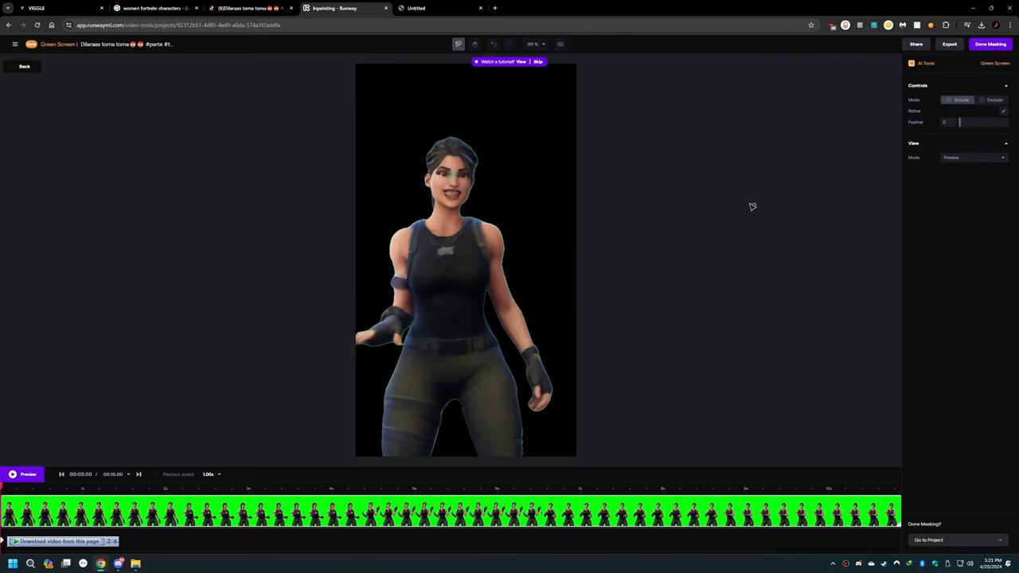
{"action": "left_click", "coordinate": [1003, 112]}
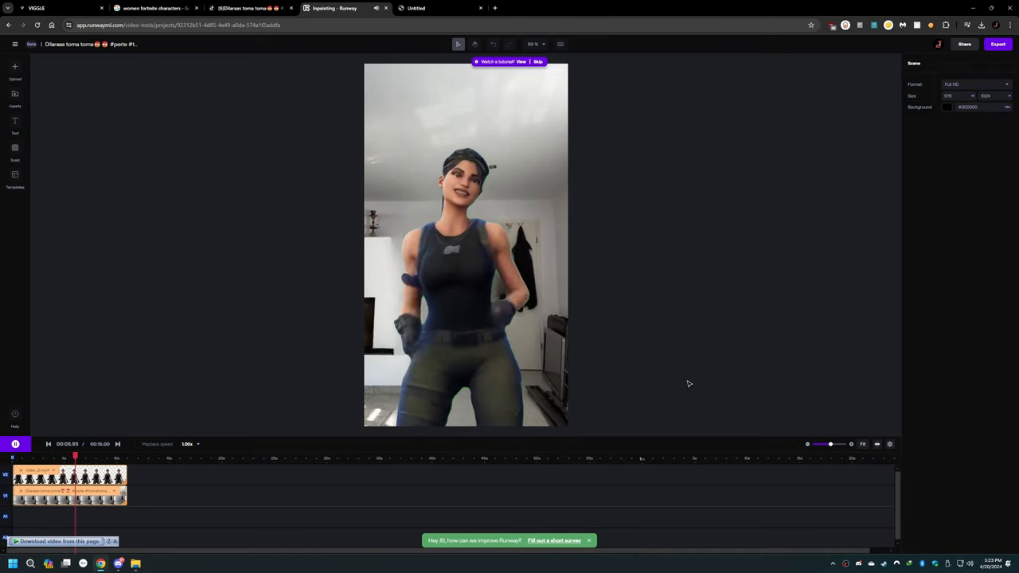
Export the composite as a 720p MP4, dismissing the upgrade offer.
{"action": "left_click", "coordinate": [997, 45]}
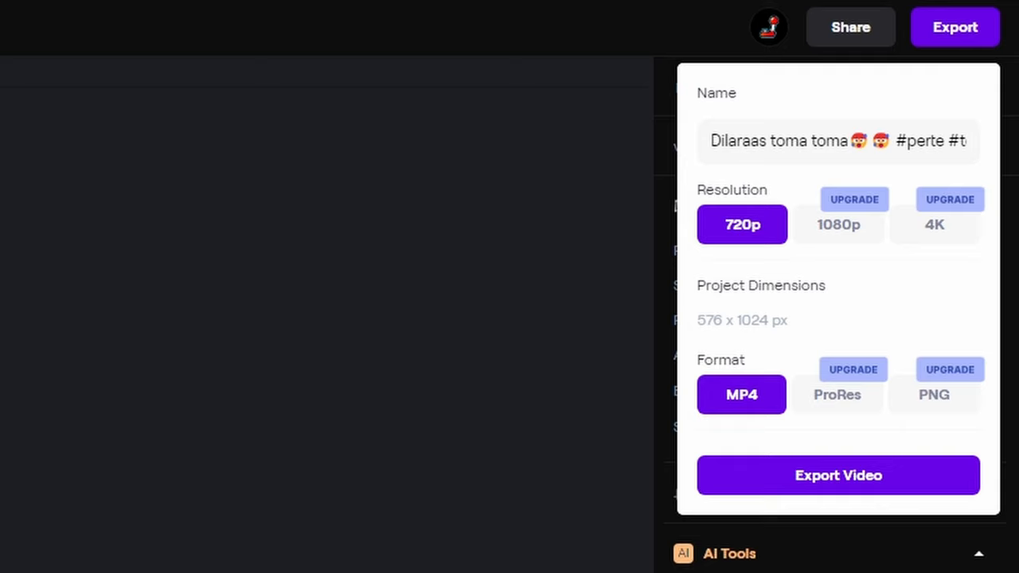
{"action": "left_click", "coordinate": [854, 199]}
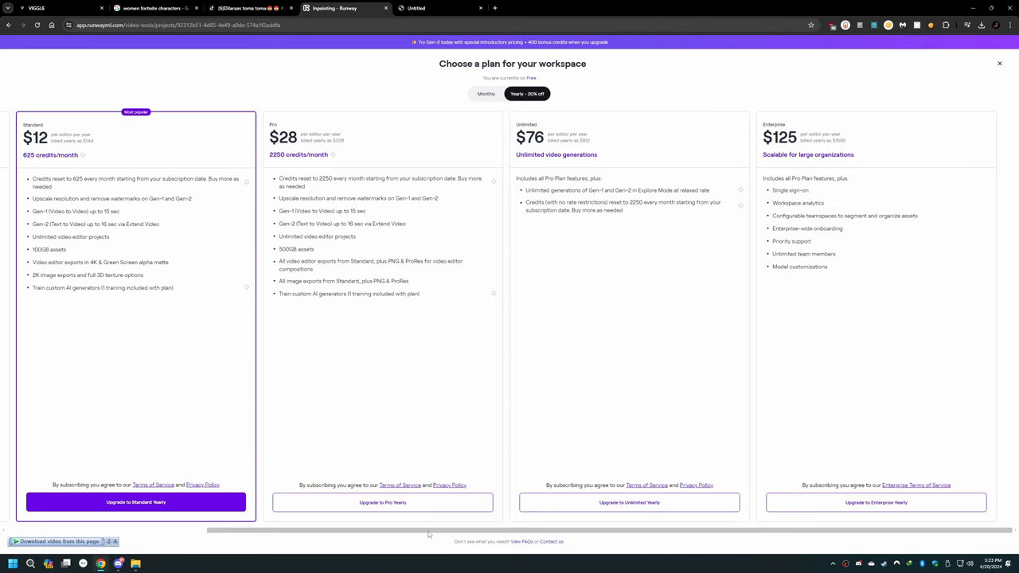
{"action": "left_click", "coordinate": [1000, 63]}
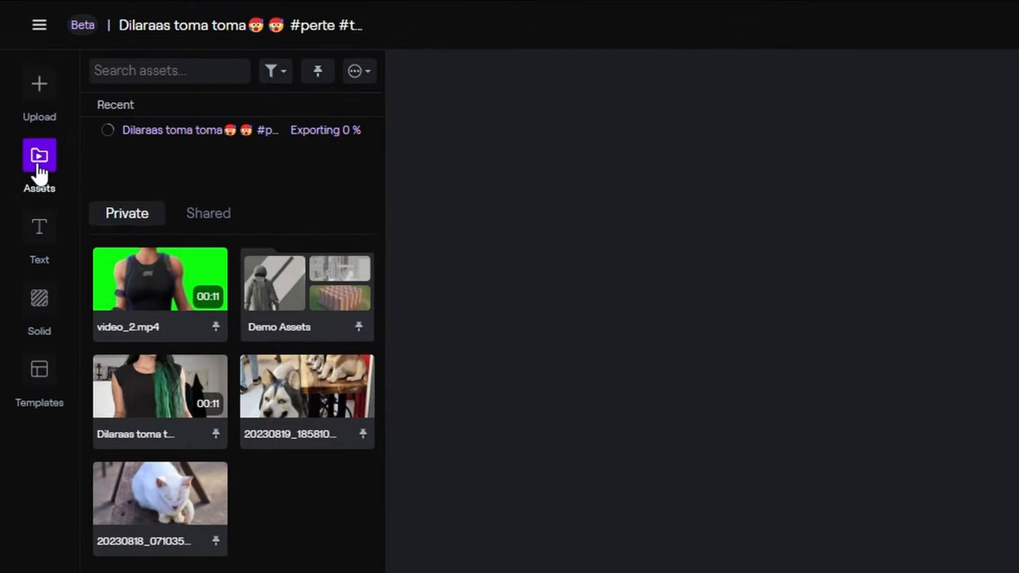
{"action": "mouse_move", "coordinate": [233, 183]}
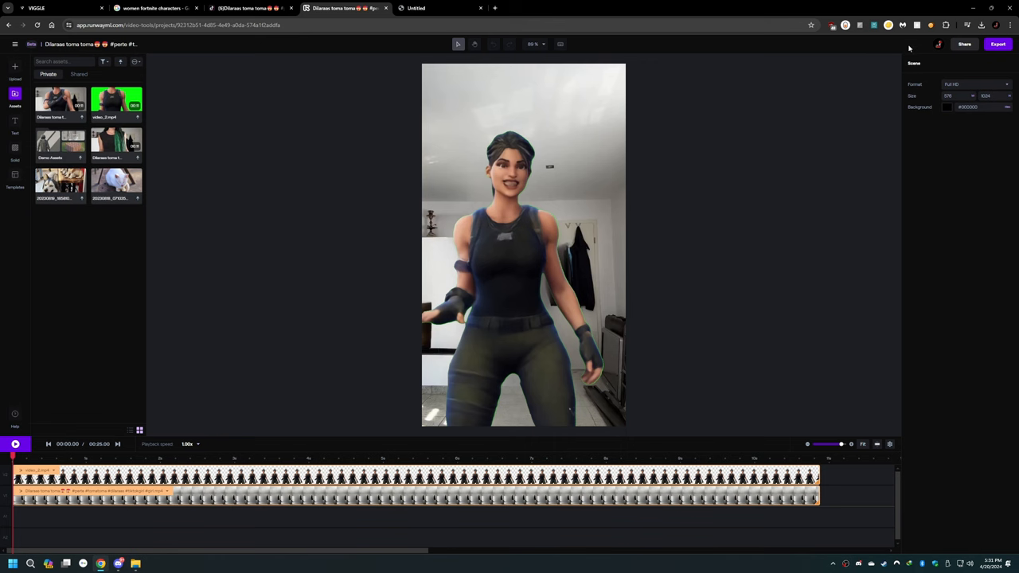
{"action": "mouse_move", "coordinate": [699, 154]}
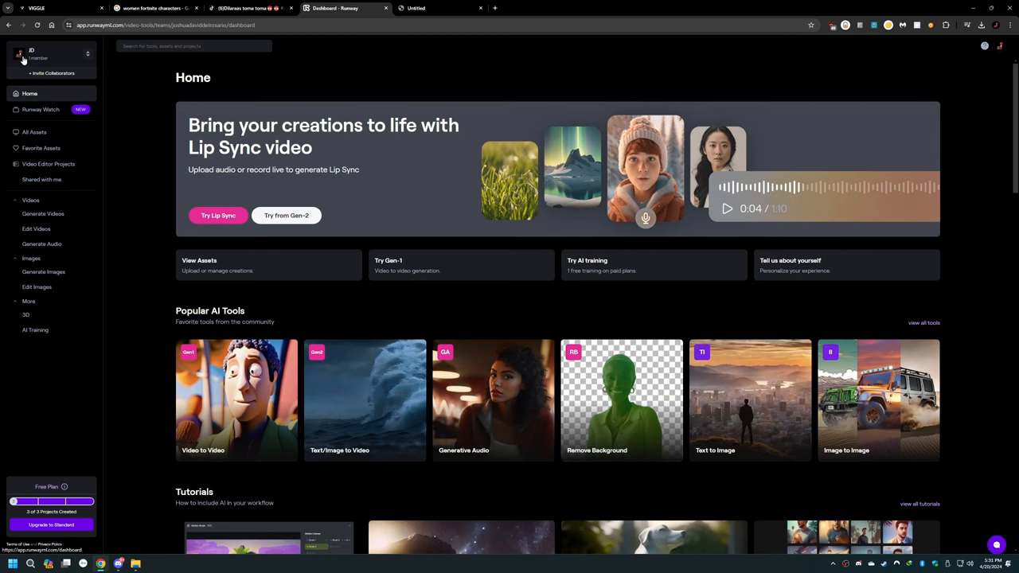
Download the exported MP4 from the All Assets library.
{"action": "left_click", "coordinate": [35, 132]}
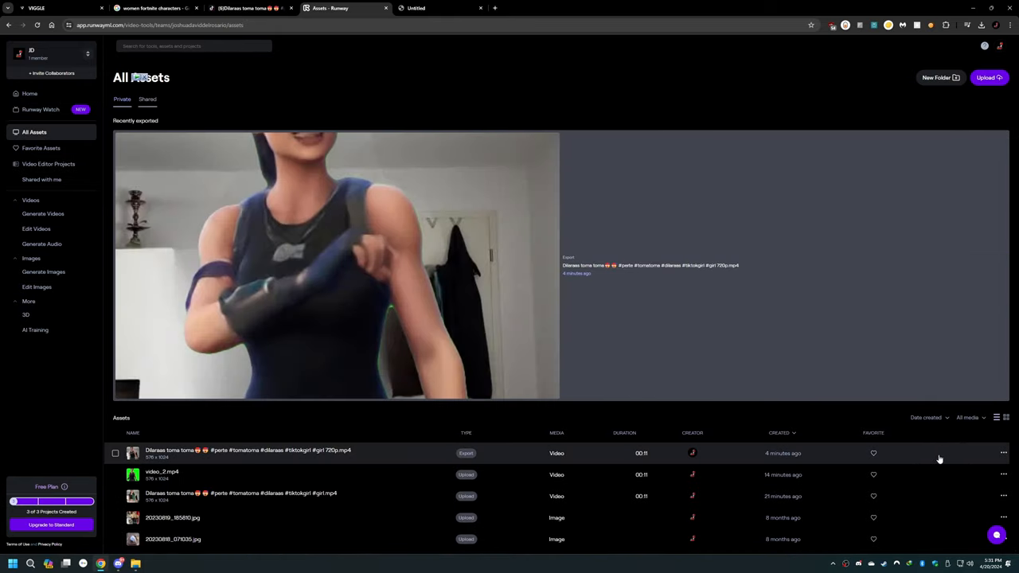
{"action": "left_click", "coordinate": [1003, 452]}
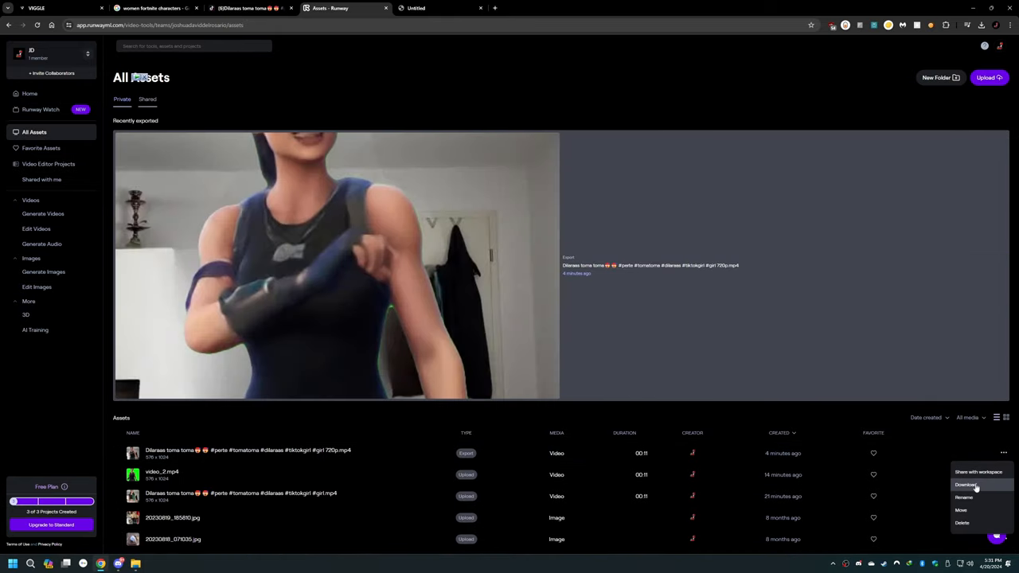
{"action": "left_click", "coordinate": [965, 484]}
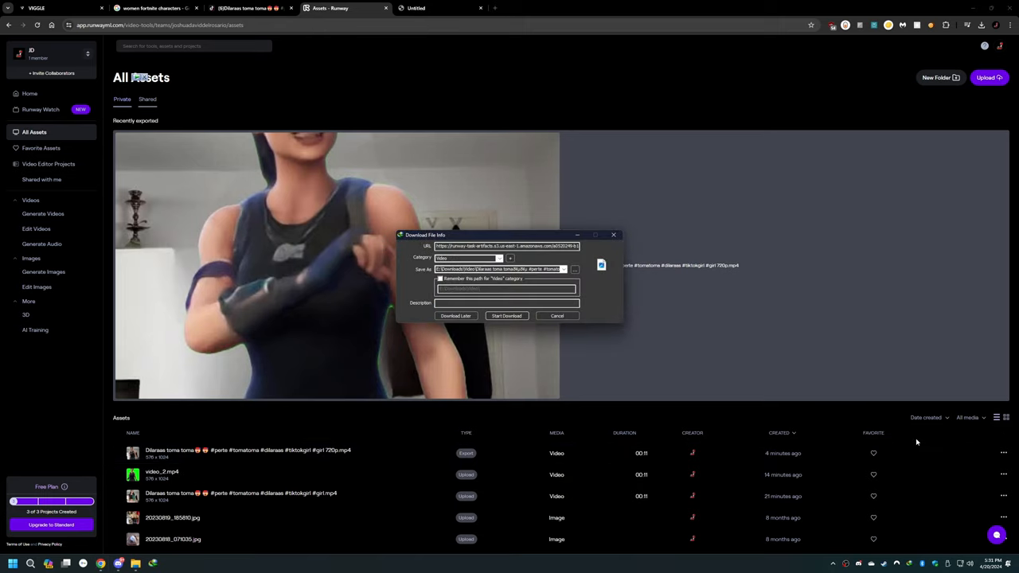
{"action": "left_click", "coordinate": [507, 315]}
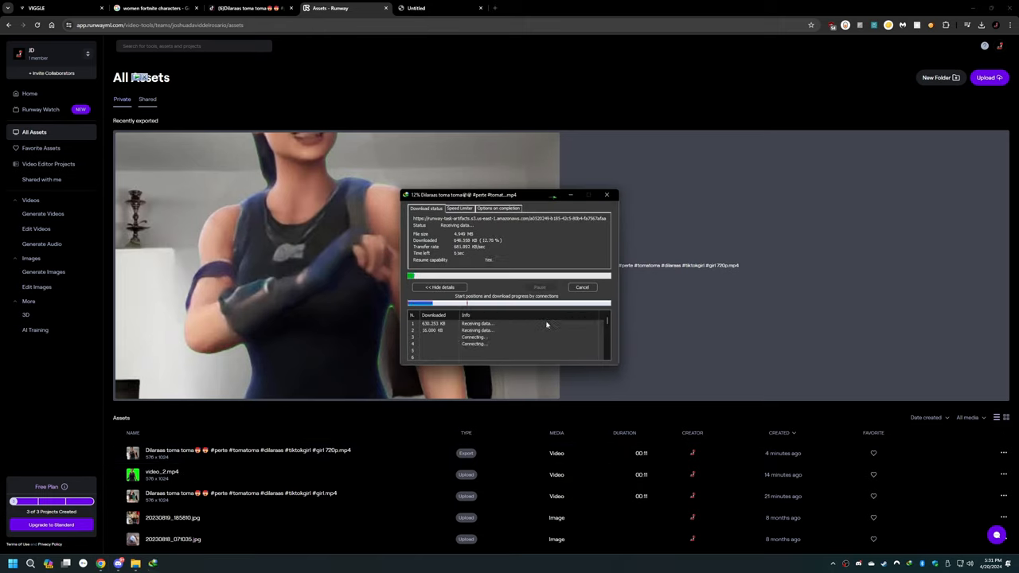